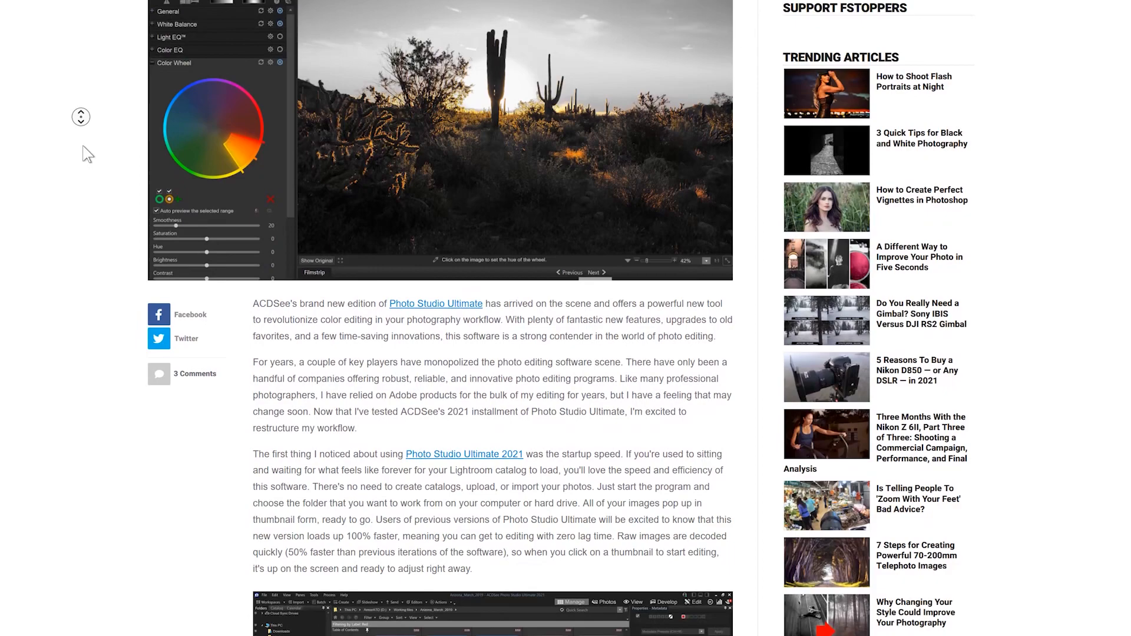
Scroll down the Fstoppers review of Photo Studio Ultimate 2021
scroll(down, 3)
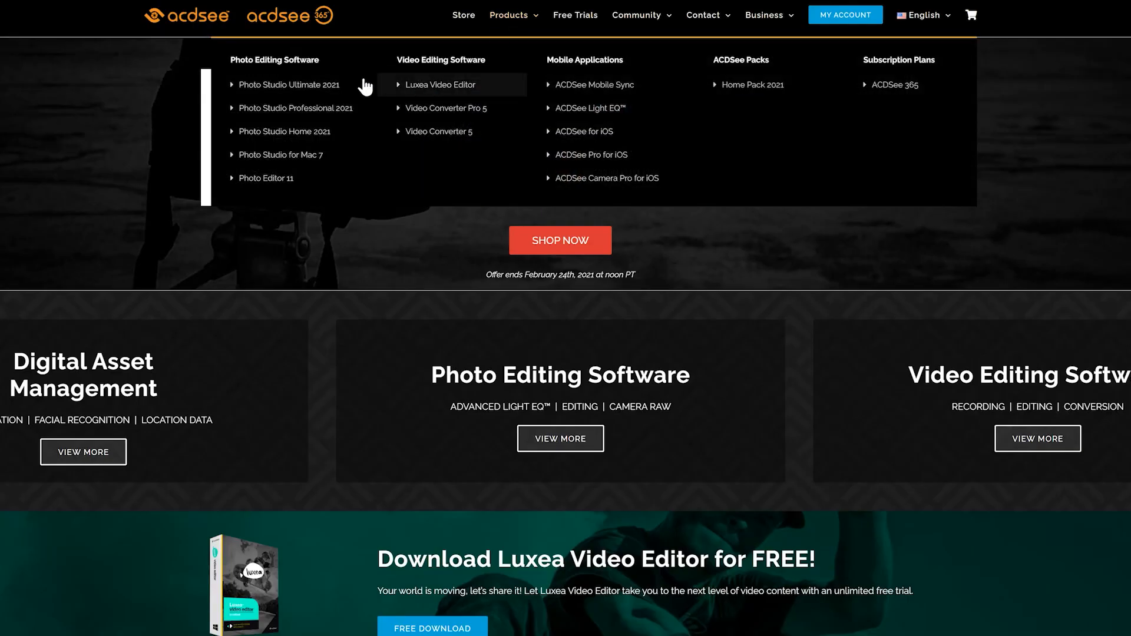
Browse the Photo Studio Ultimate 2021 product page, then switch to another Photo Studio edition's page
click(290, 85)
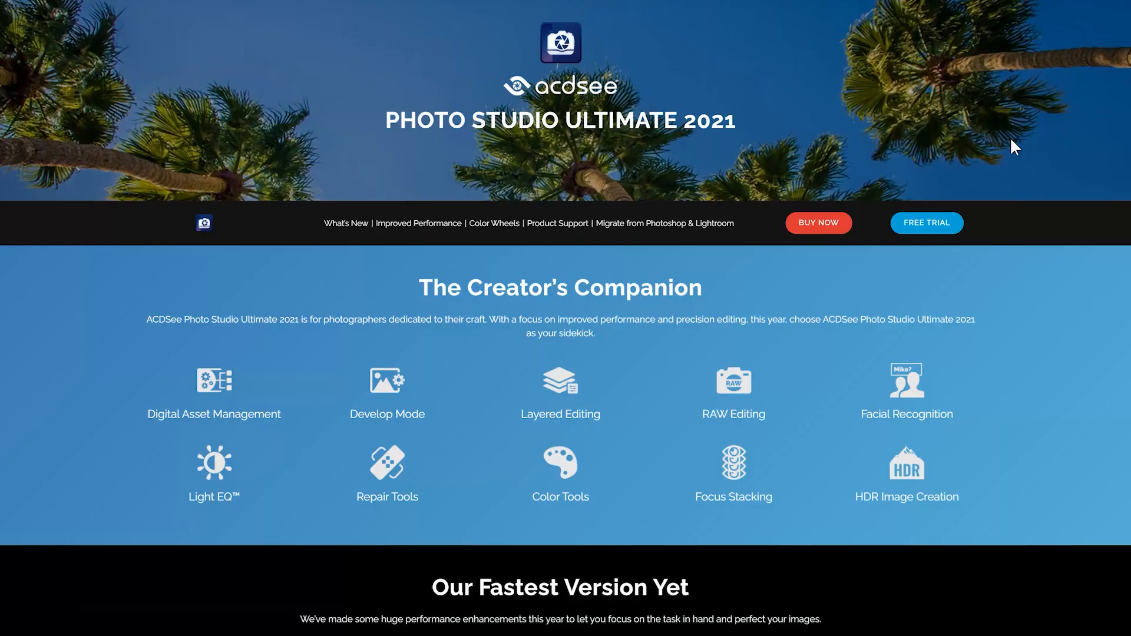
scroll(down, 3)
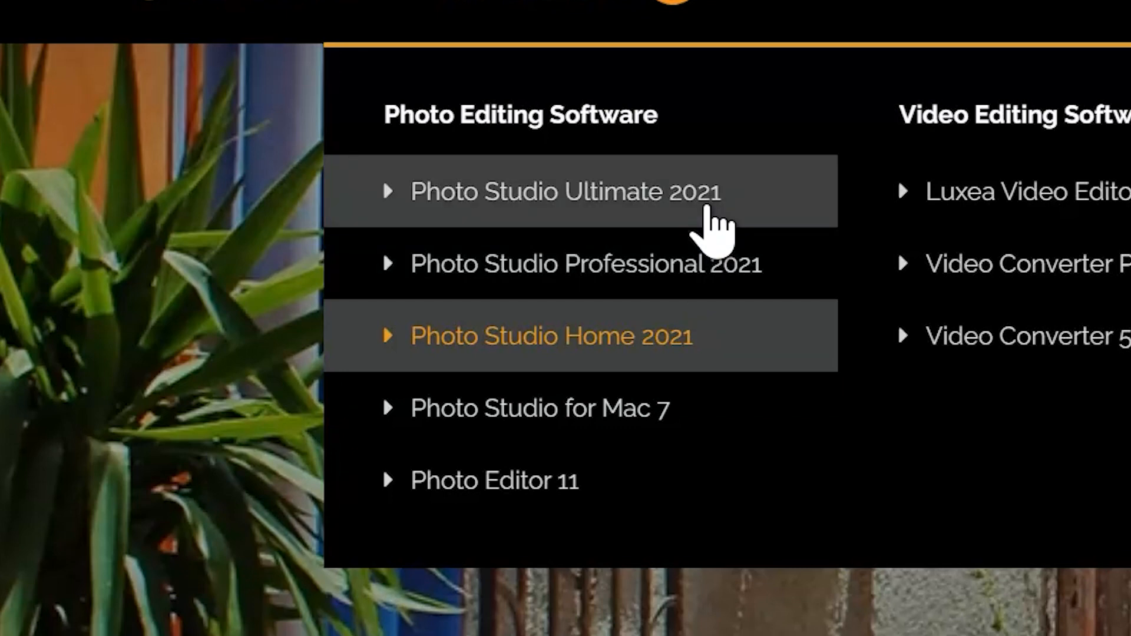
click(550, 336)
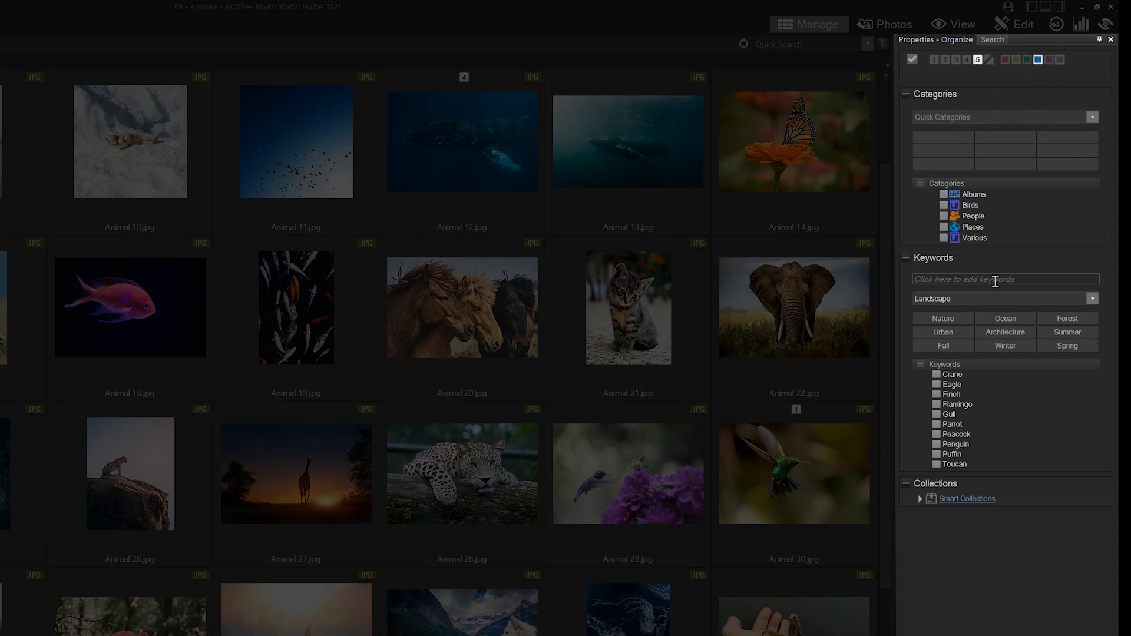
Start adding a keyword to the animal photos in Manage mode
click(937, 405)
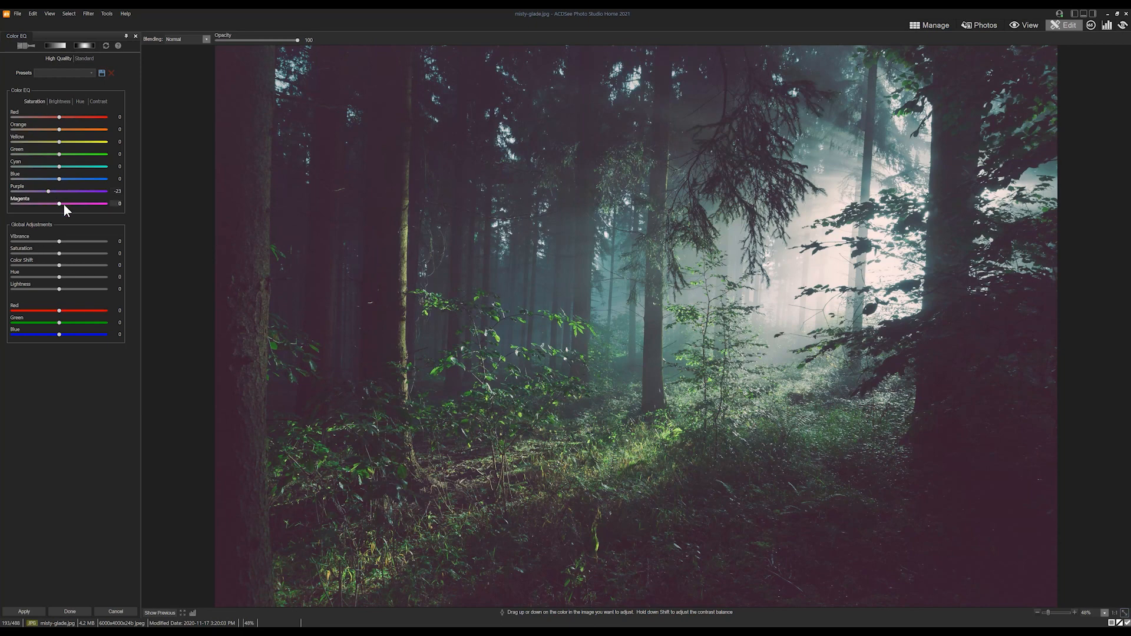
Lower Magenta saturation to -46 in Color EQ and apply the changes
drag(58, 203, 25, 203)
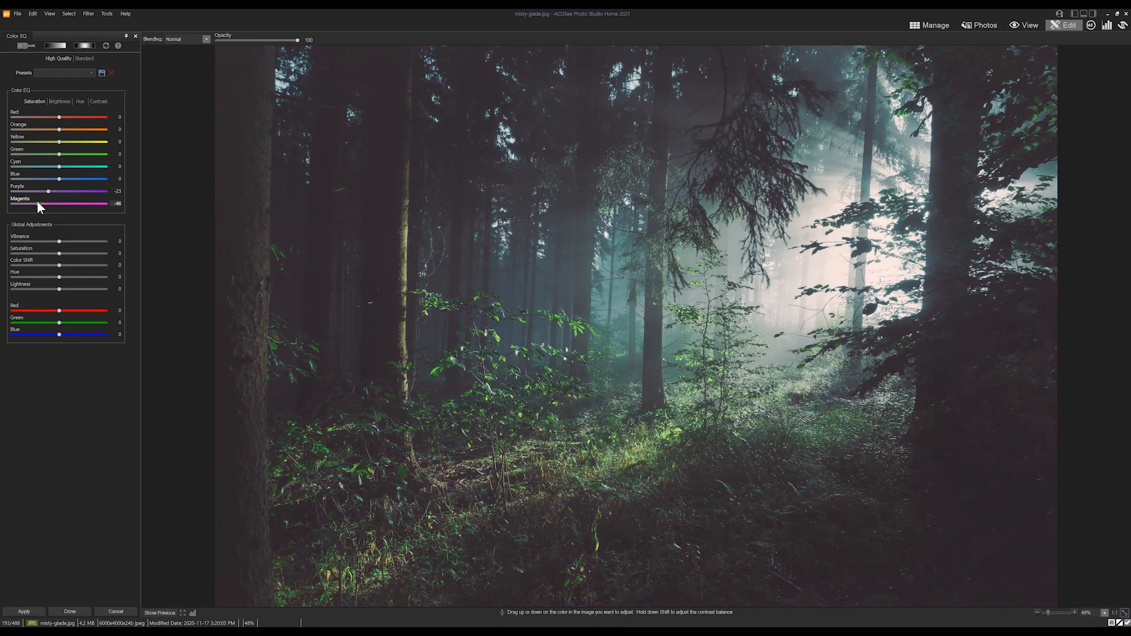
click(70, 612)
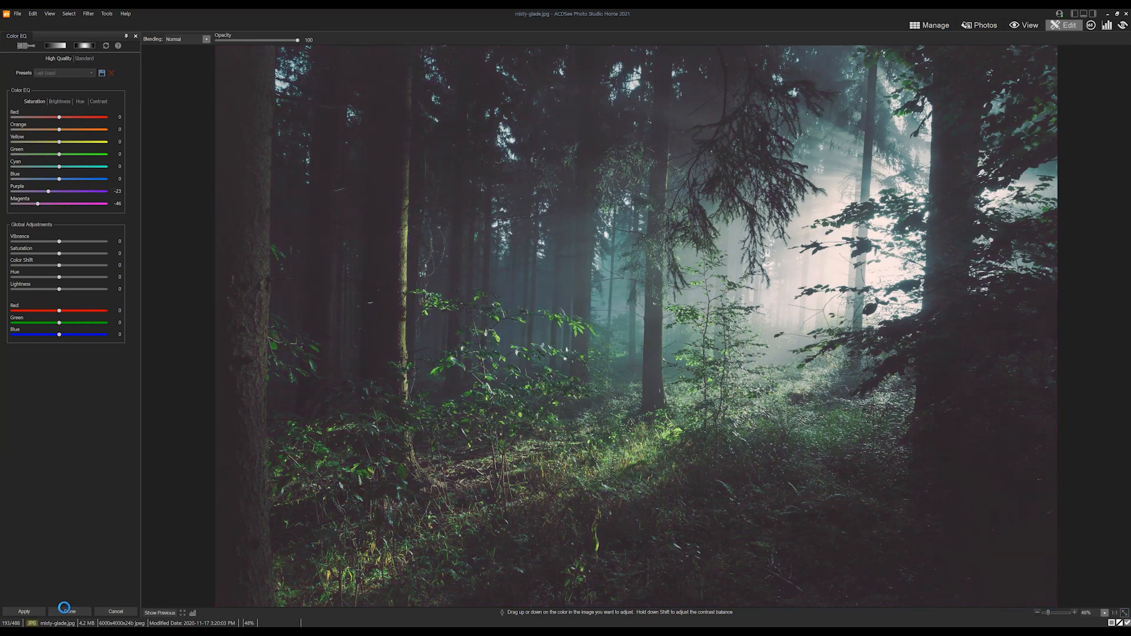
click(70, 611)
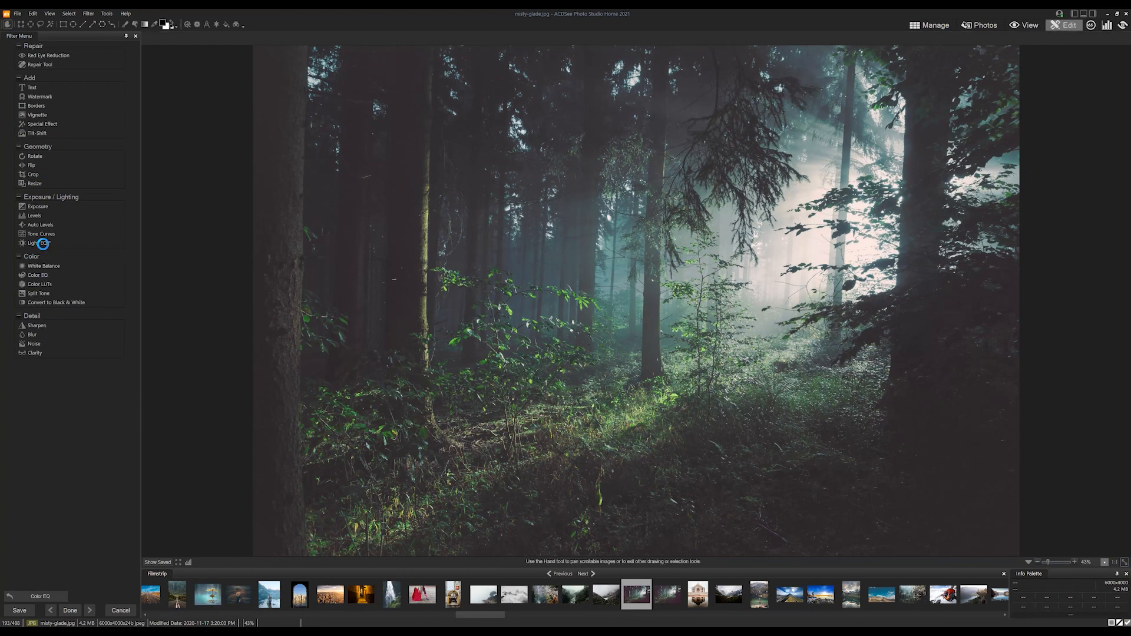
Darken the forest photo's midtones to -27 with Light EQ
click(32, 243)
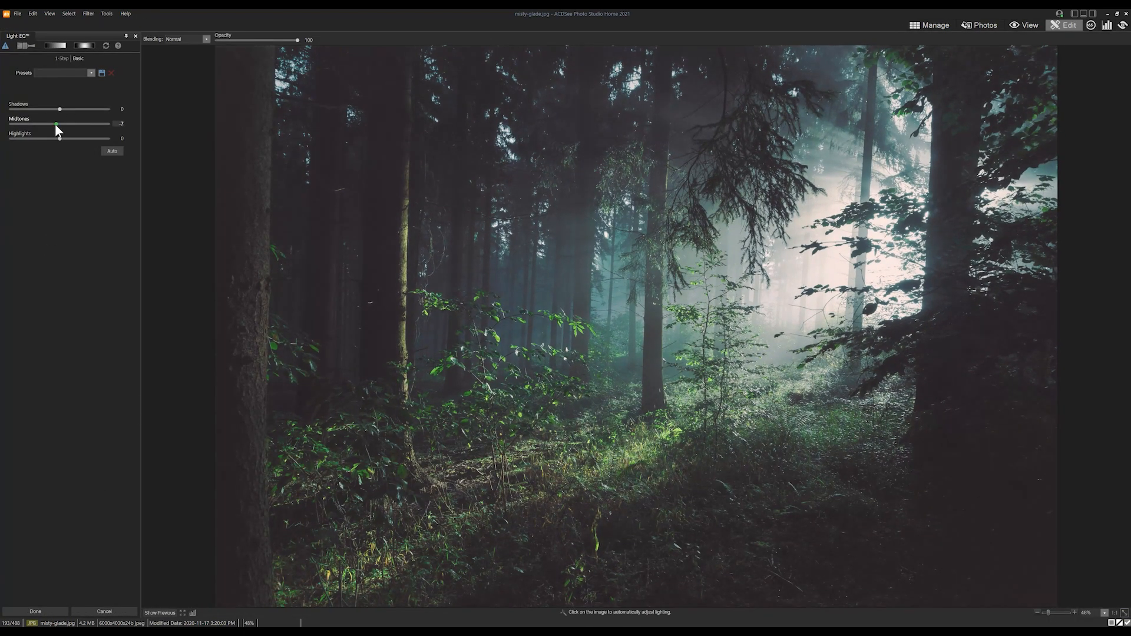
drag(57, 124, 50, 124)
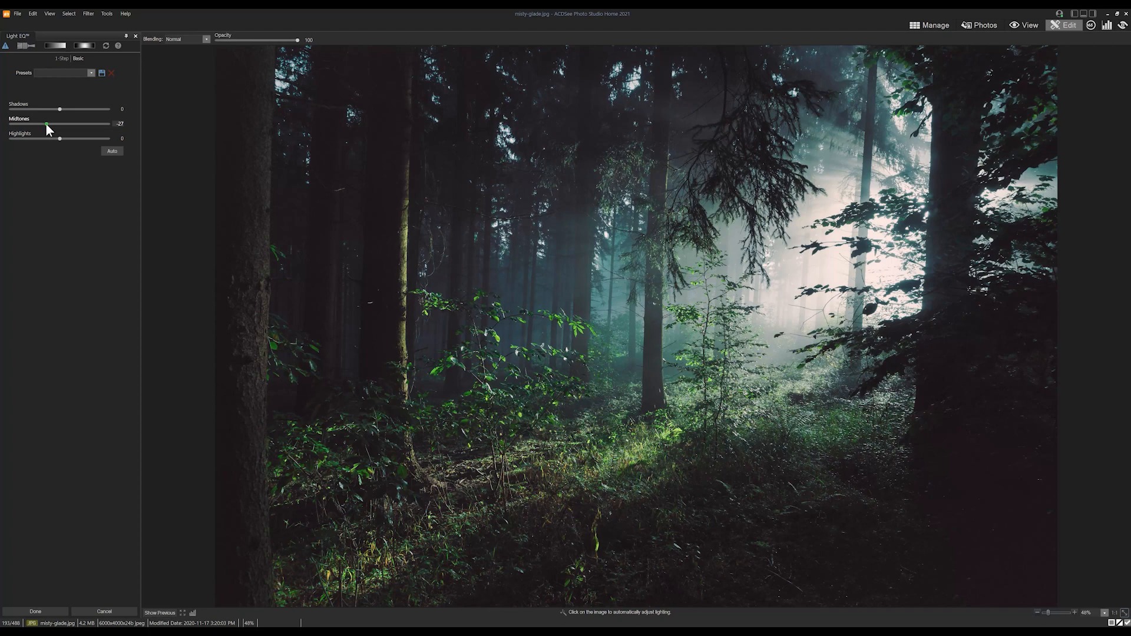
drag(59, 139, 45, 139)
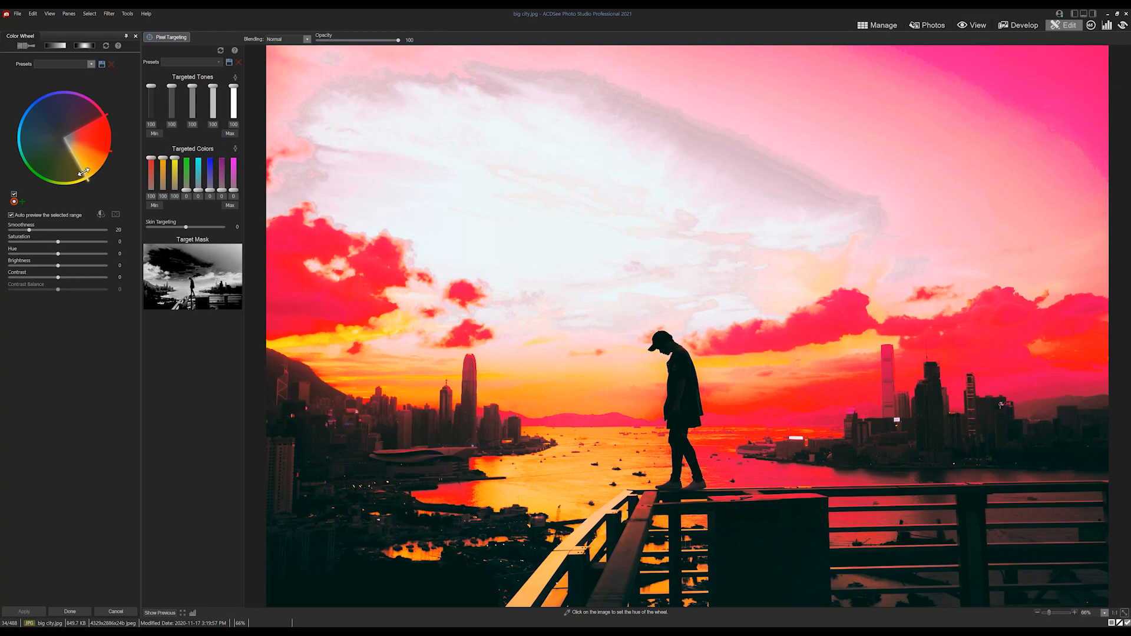
Shift the Color Wheel hue to about -95 so the sunset reds turn purple and blue, and apply it
drag(57, 254, 9, 253)
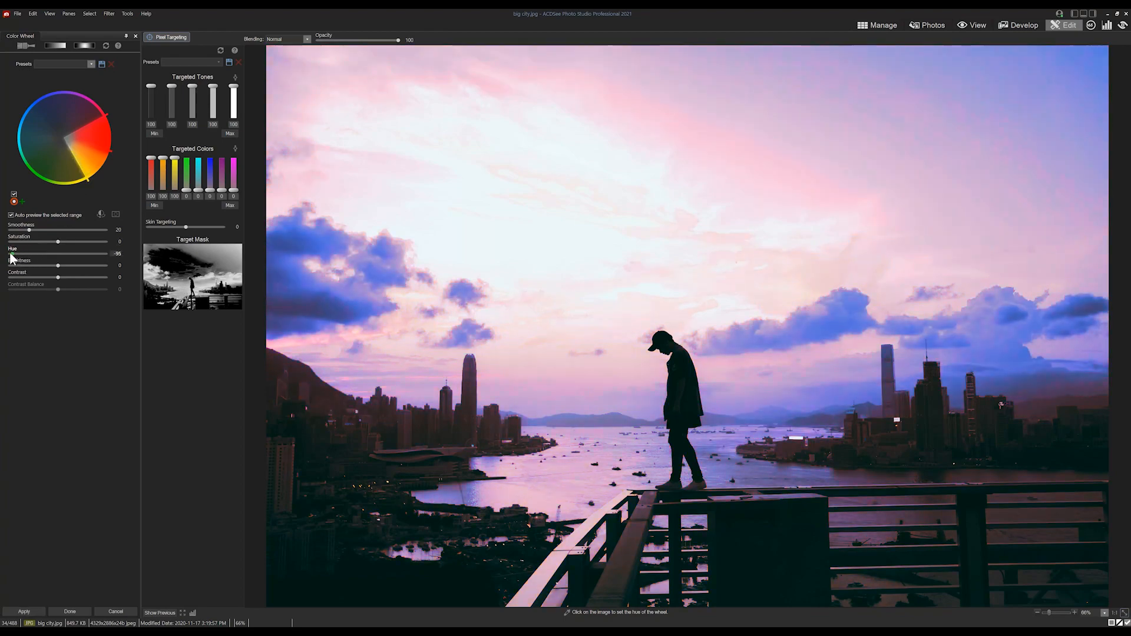
click(1018, 25)
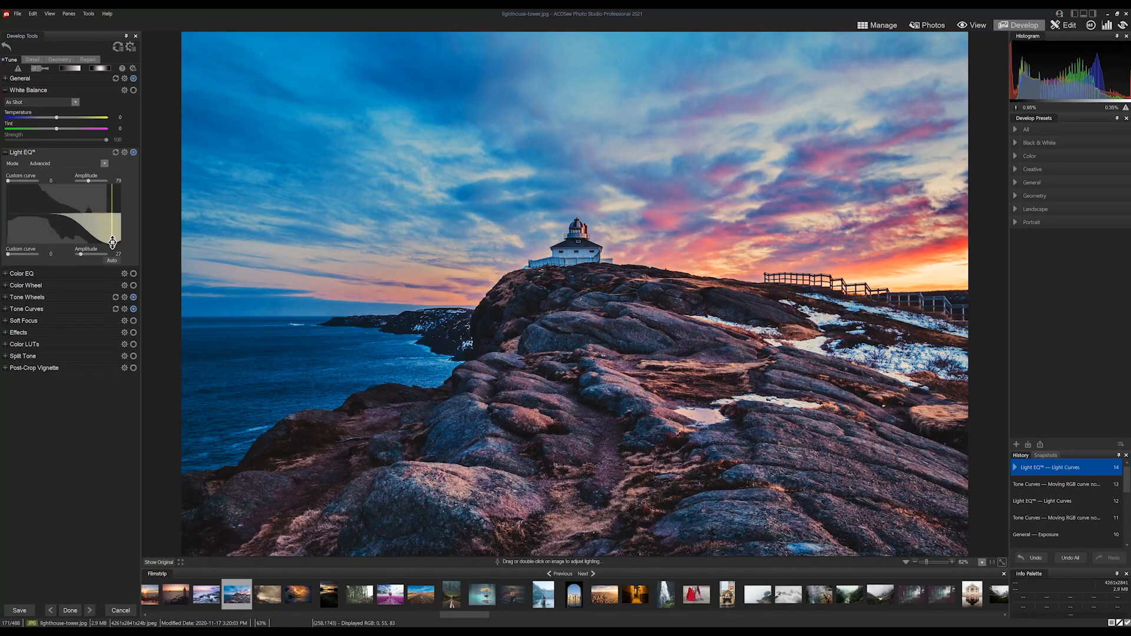
Create a new custom develop preset from the lighthouse settings, naming it 'Lightni'
click(22, 152)
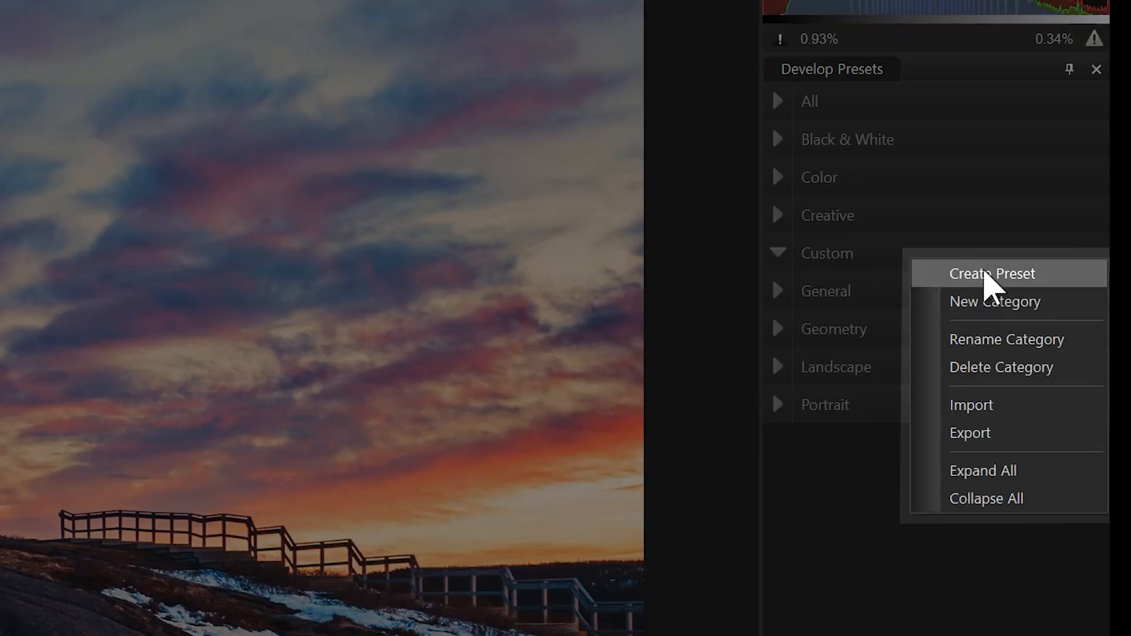
click(992, 273)
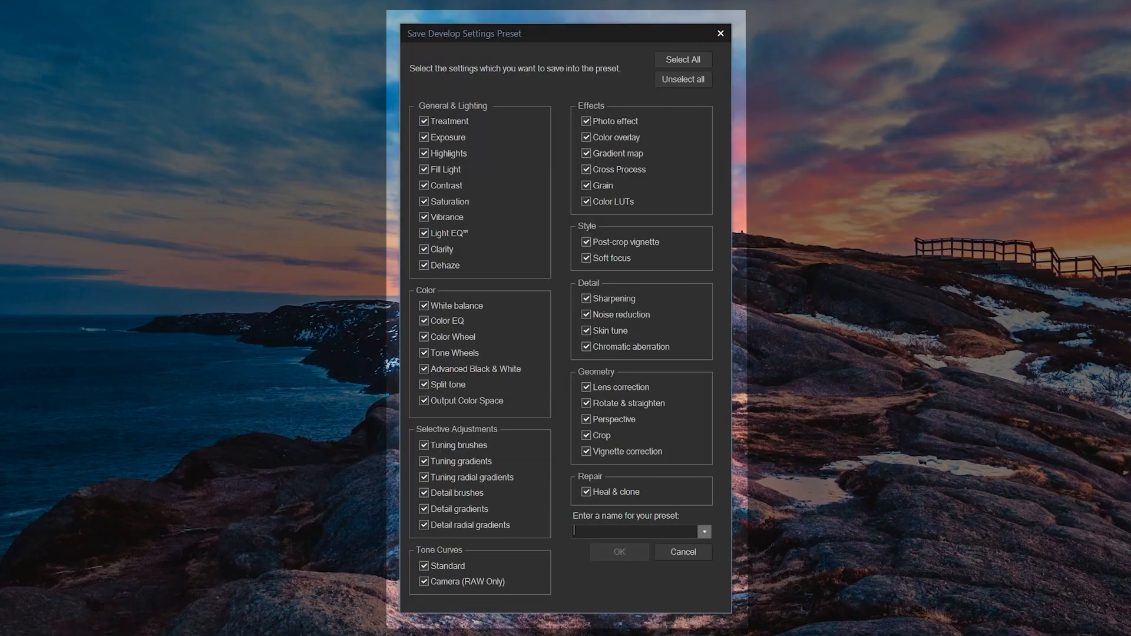
text(Lightni)
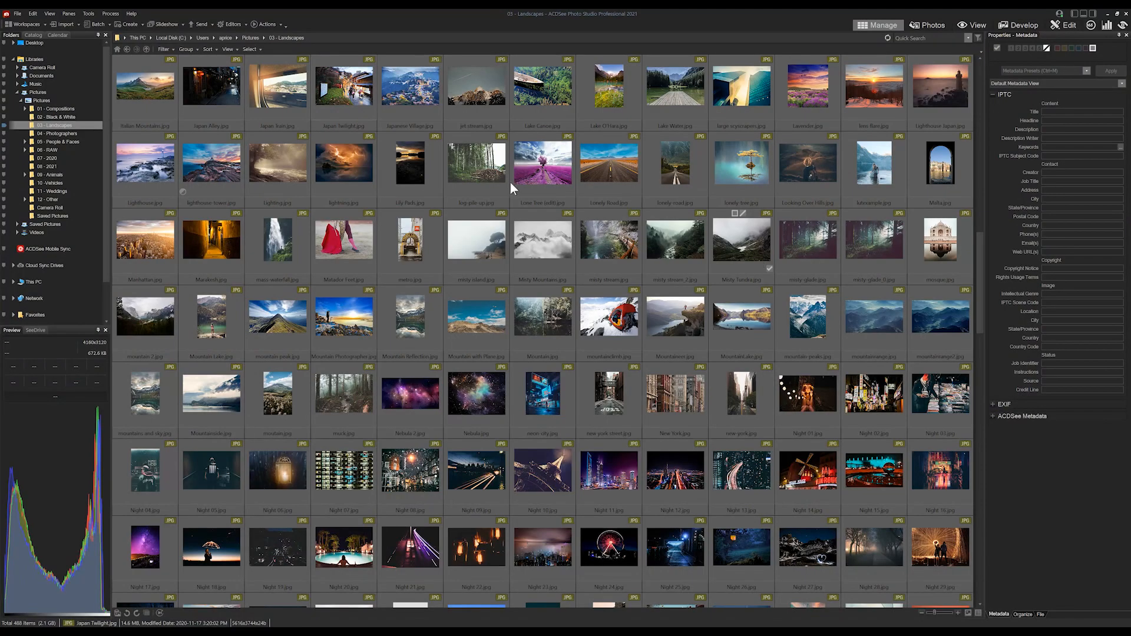
Set up Batch Develop for the Landscapes folder using the Matte preset
click(96, 24)
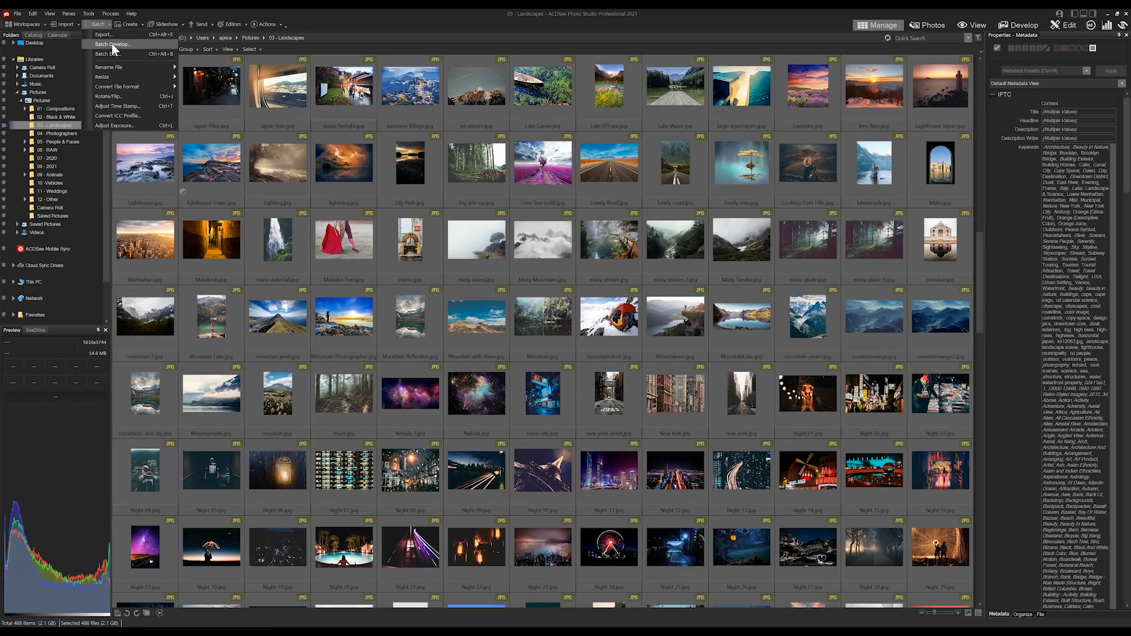
click(114, 44)
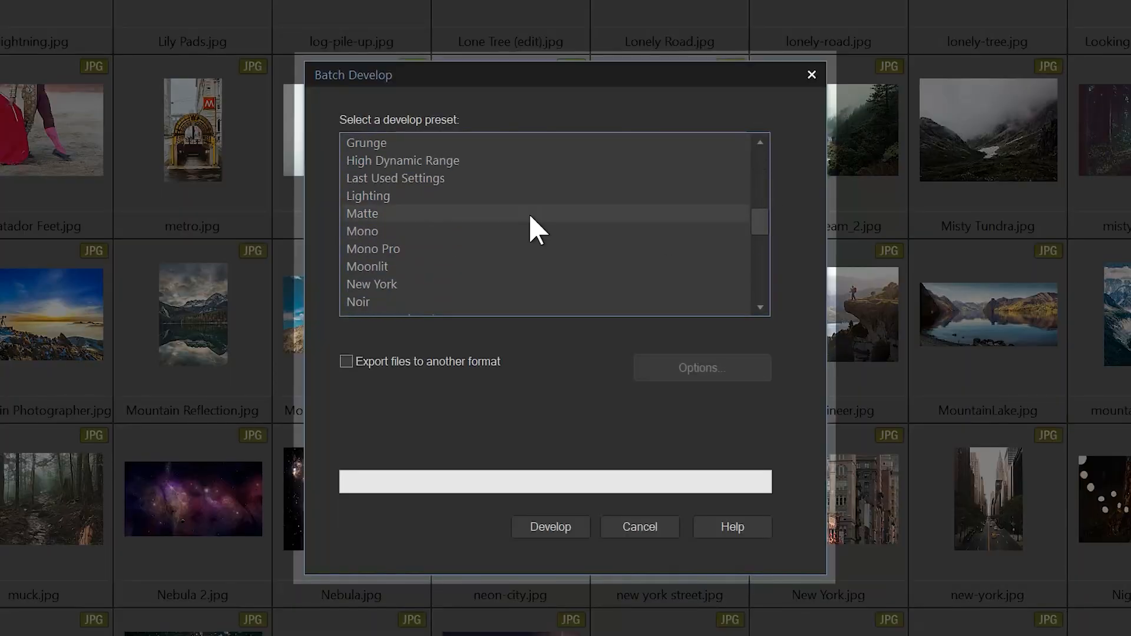
click(368, 195)
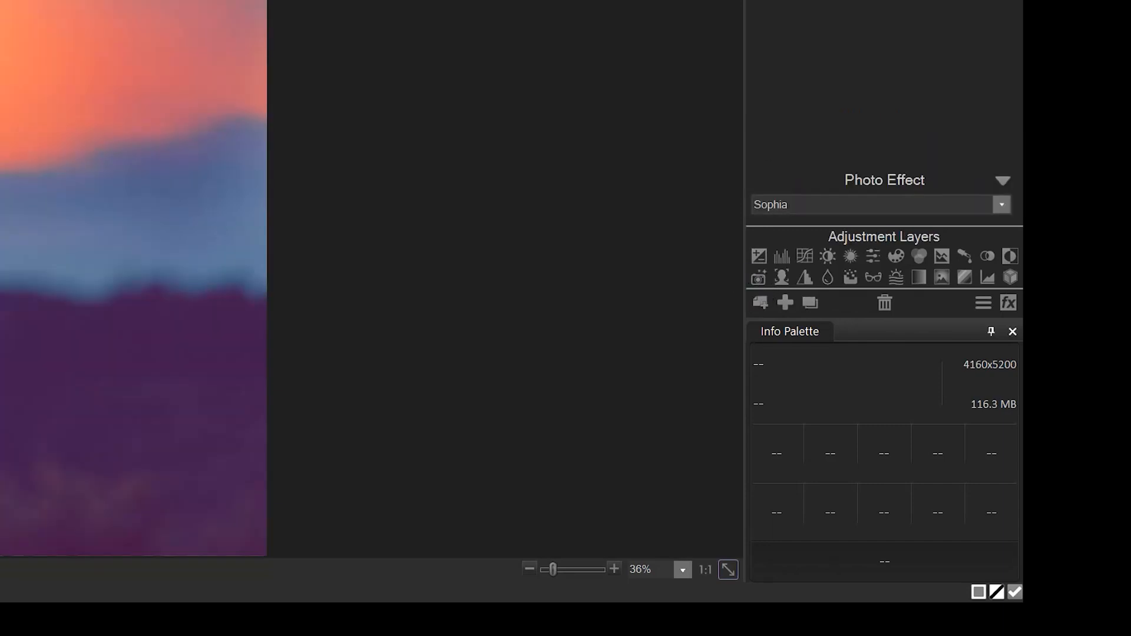
Set the Photo Effect layer to Process with Soft light blending at 26% opacity
click(1002, 204)
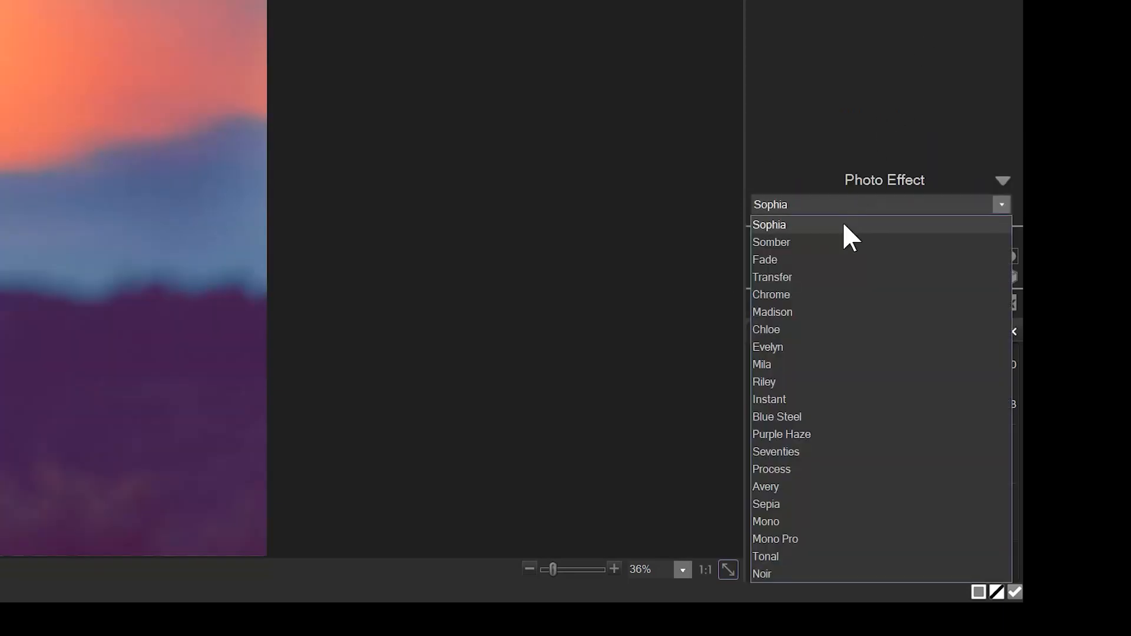
click(770, 469)
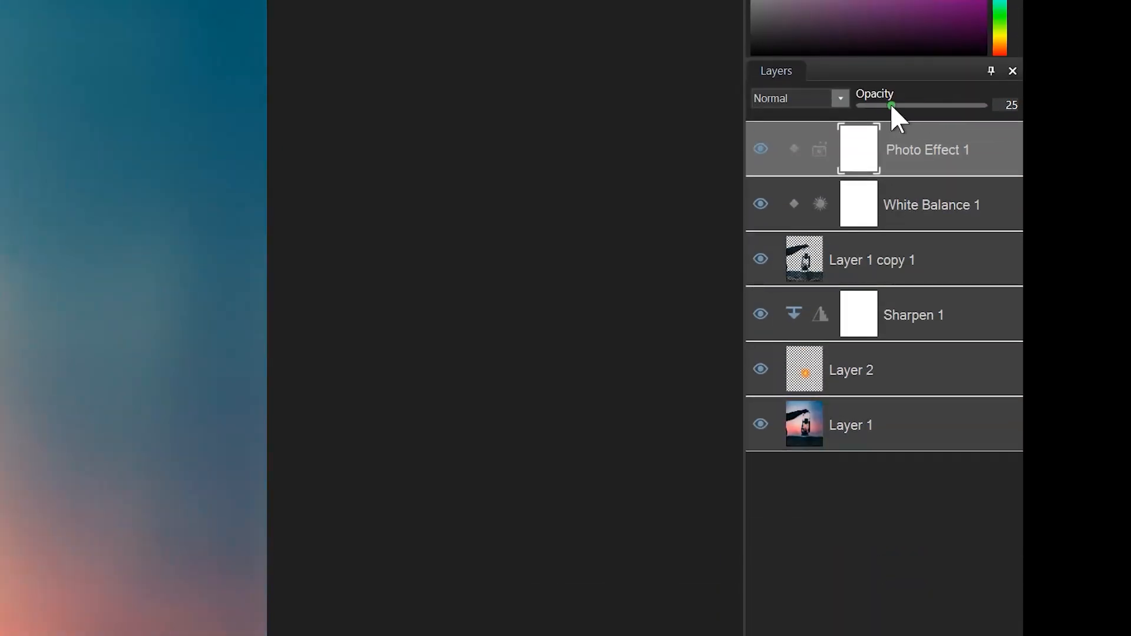
click(839, 98)
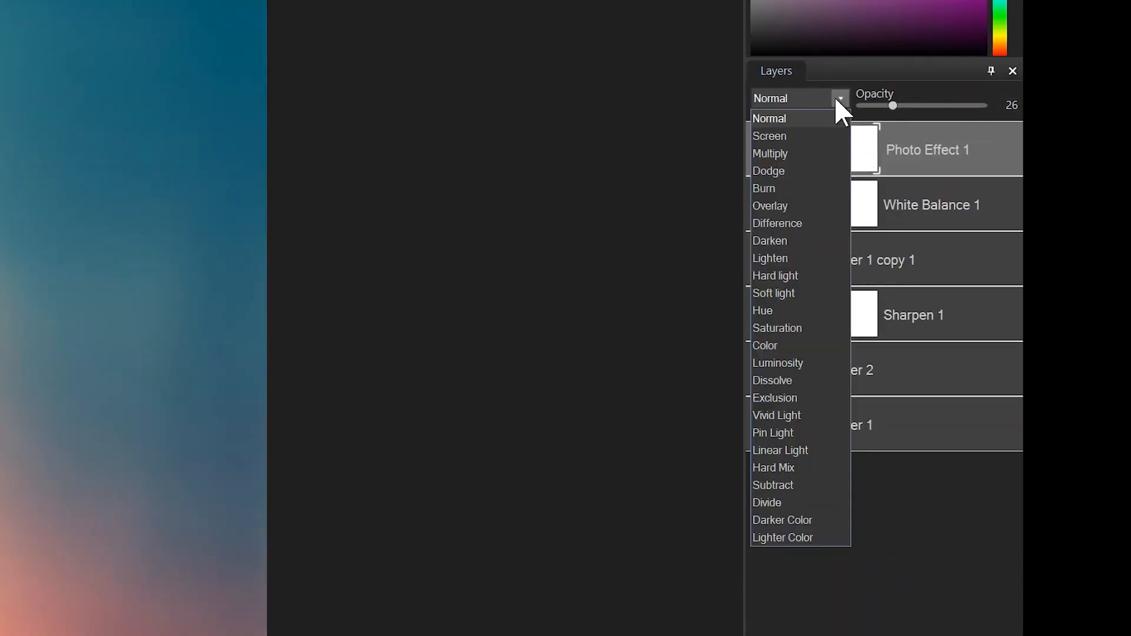
click(773, 294)
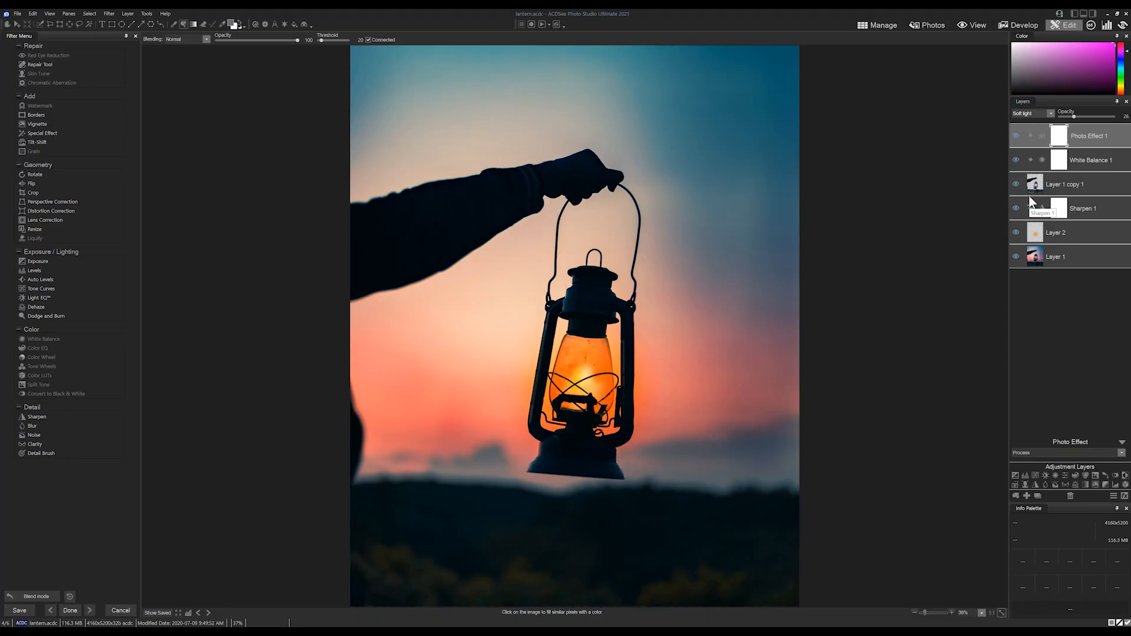